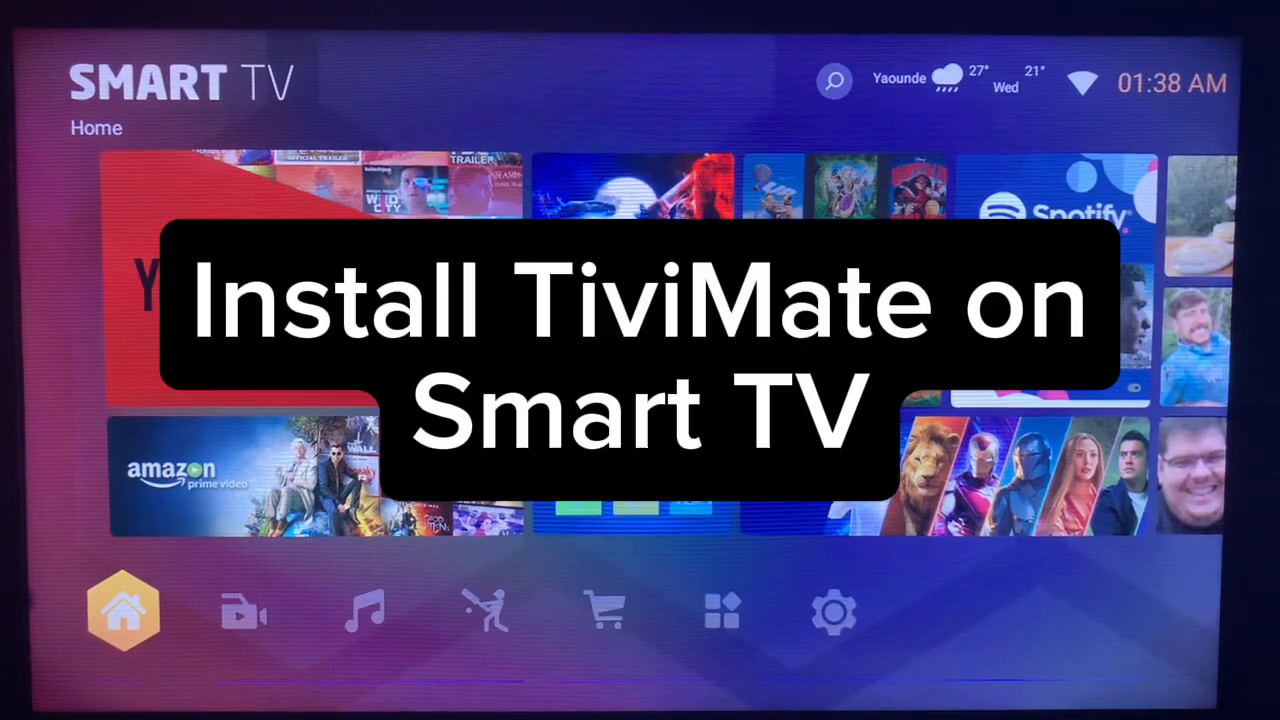
Open the app store search screen, whose field still holds 'gcmob'
click(243, 610)
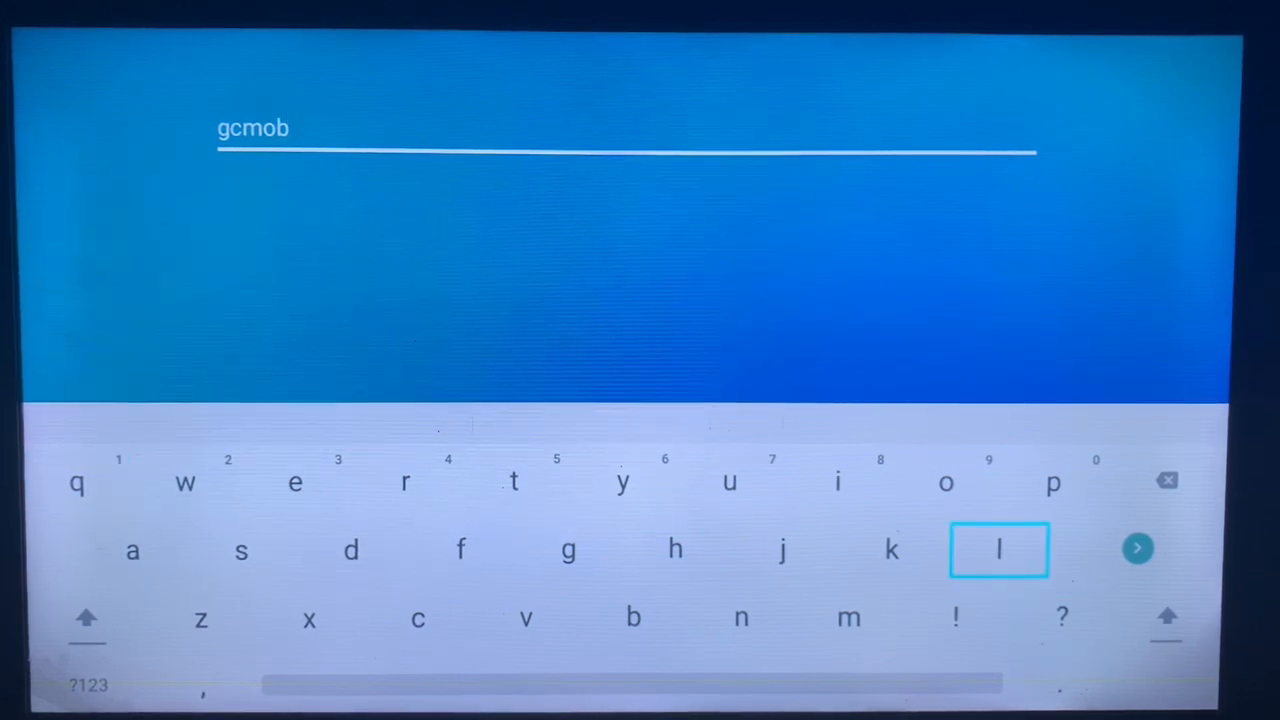
Replace 'gcmob' in the search field with 'tivimate' on the on-screen keyboard
click(1166, 482)
text(tivi)
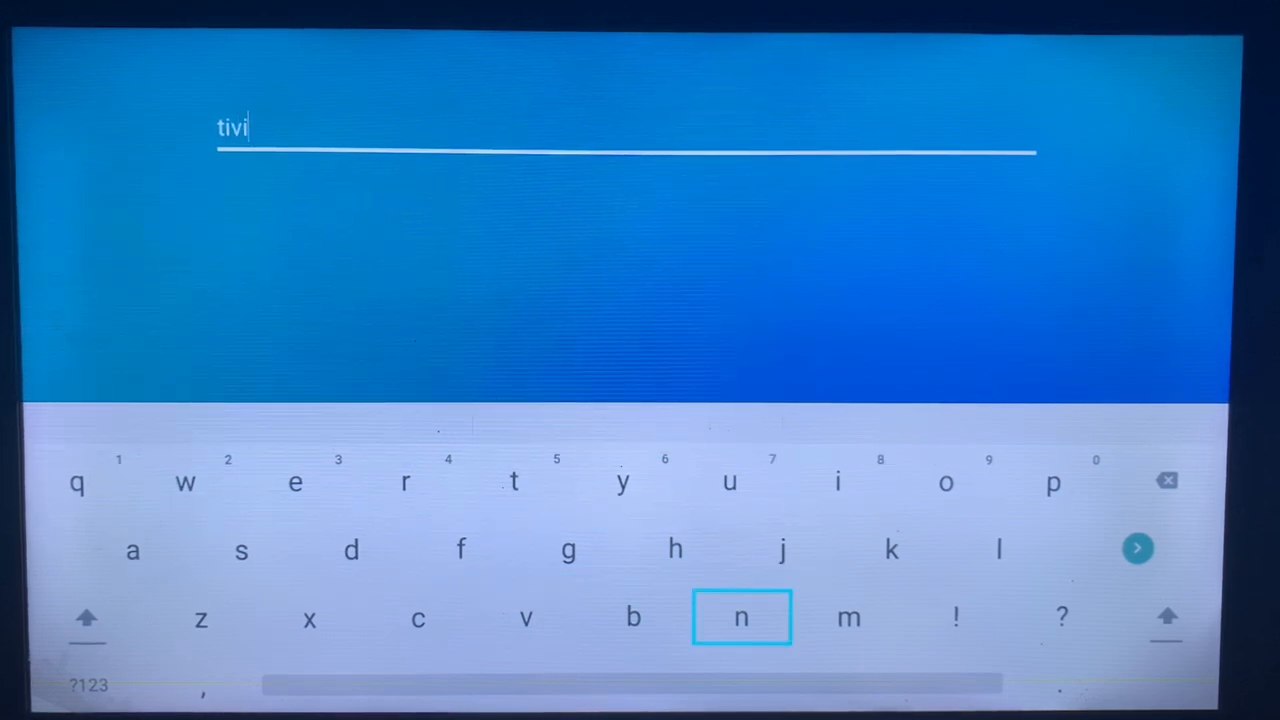
click(848, 617)
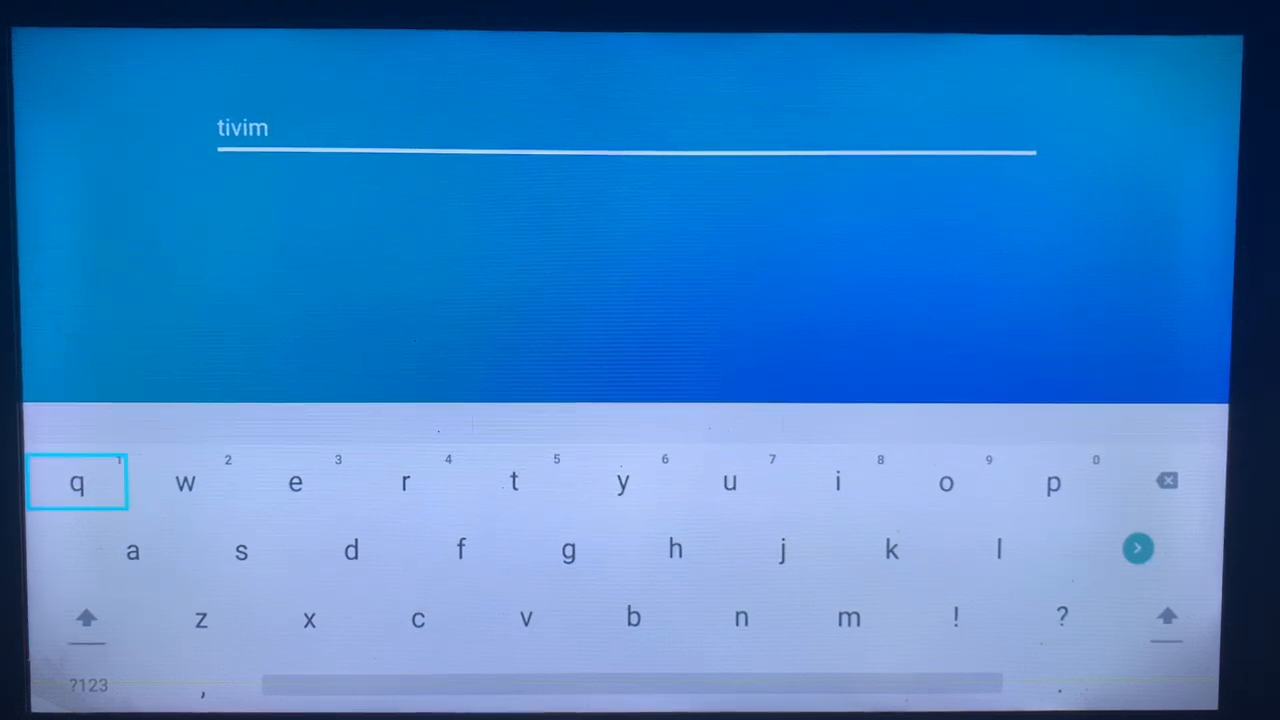
click(133, 550)
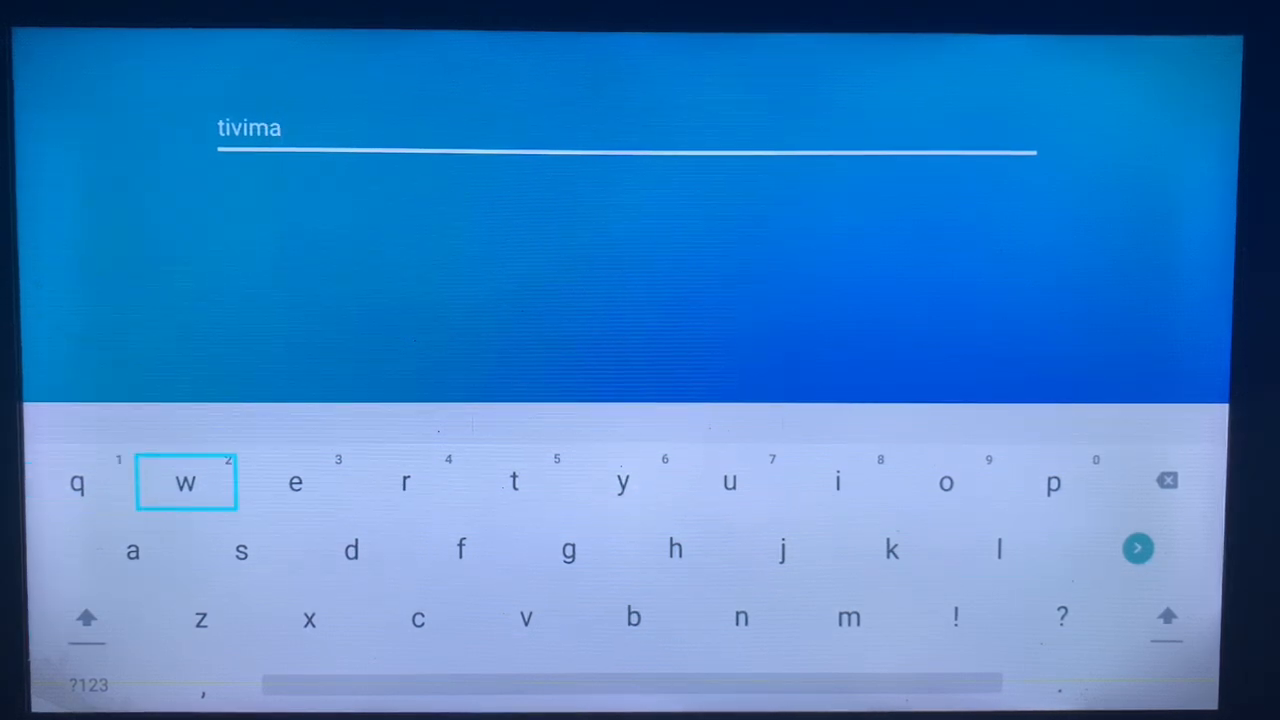
mouse_move(514, 482)
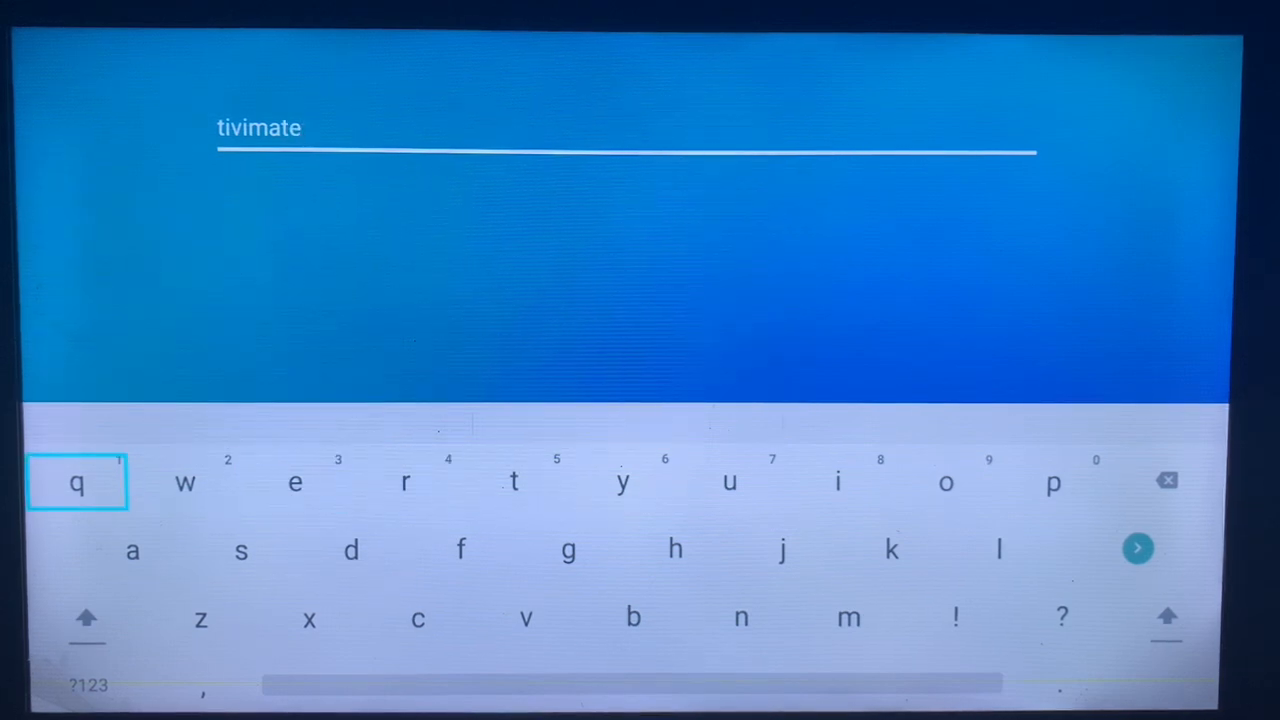
mouse_move(998, 550)
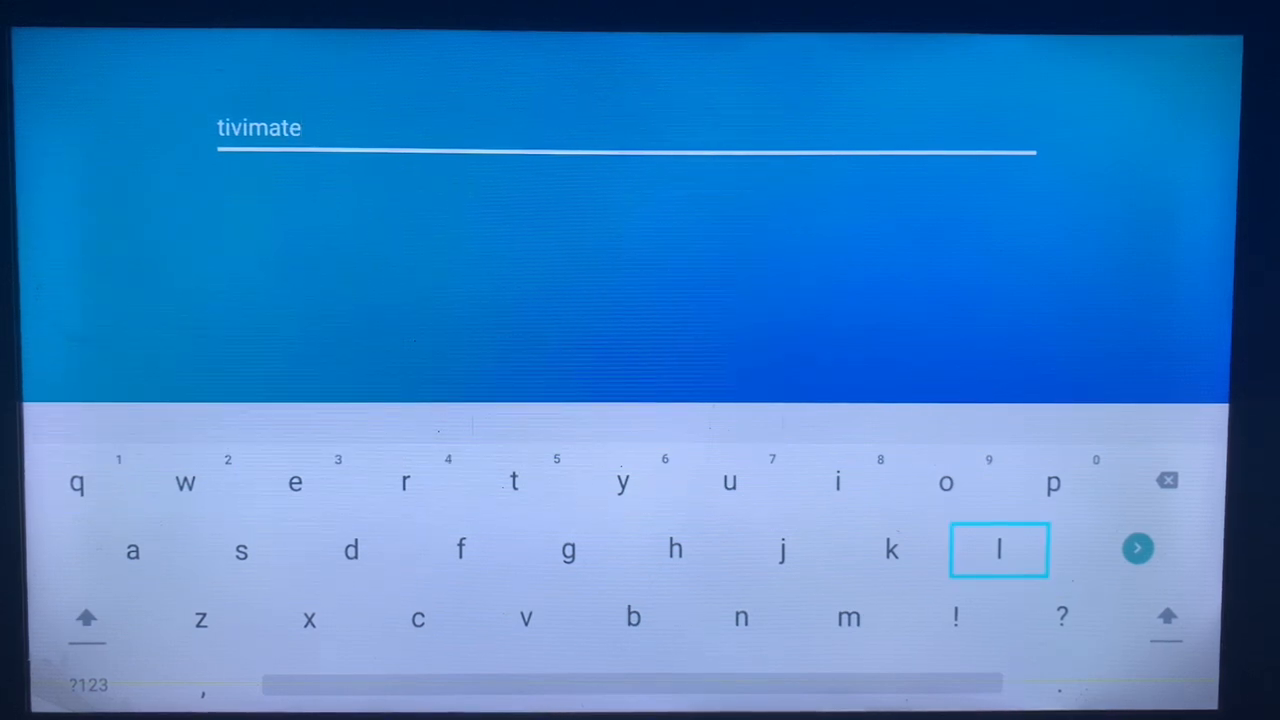